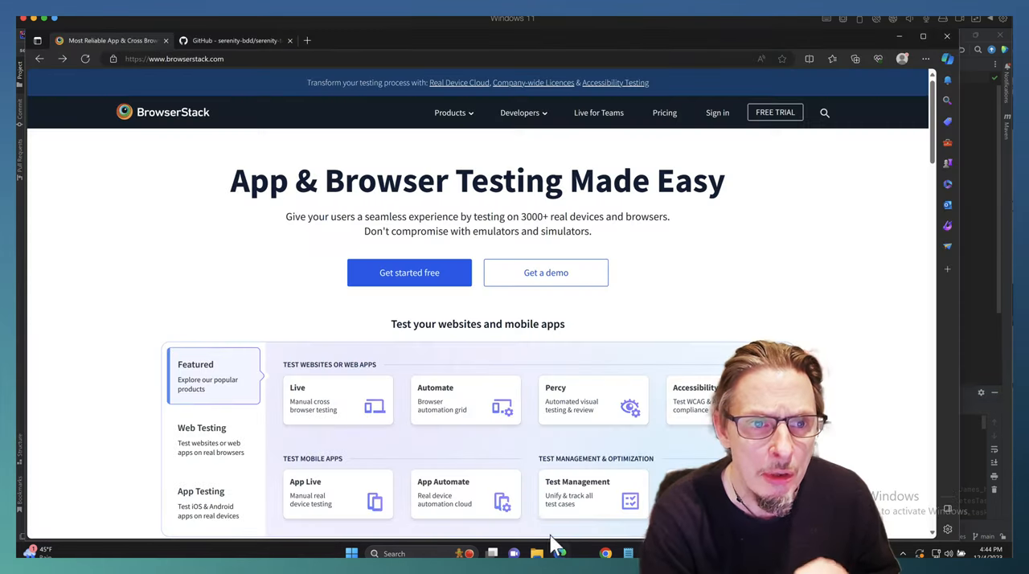
mouse_move(302, 129)
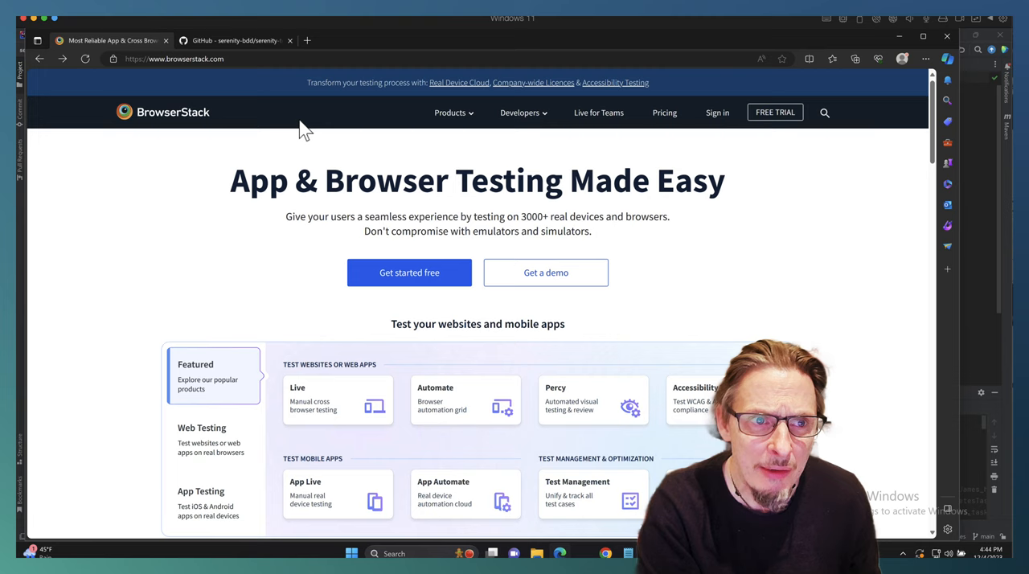
mouse_move(269, 96)
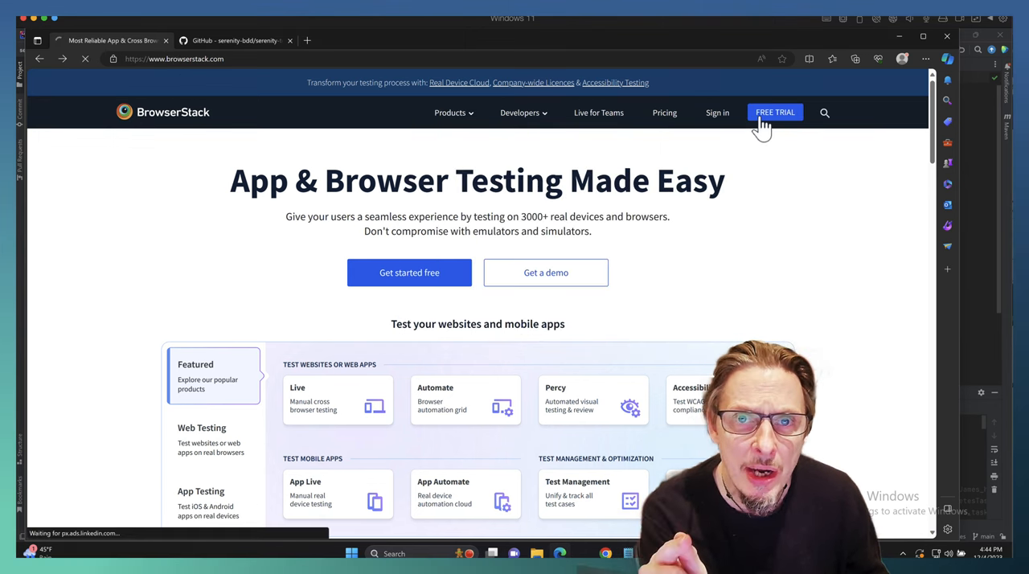
View a previous Chrome 119.0, Win 10 session from the BrowserStack Automate dashboard.
left_click(775, 112)
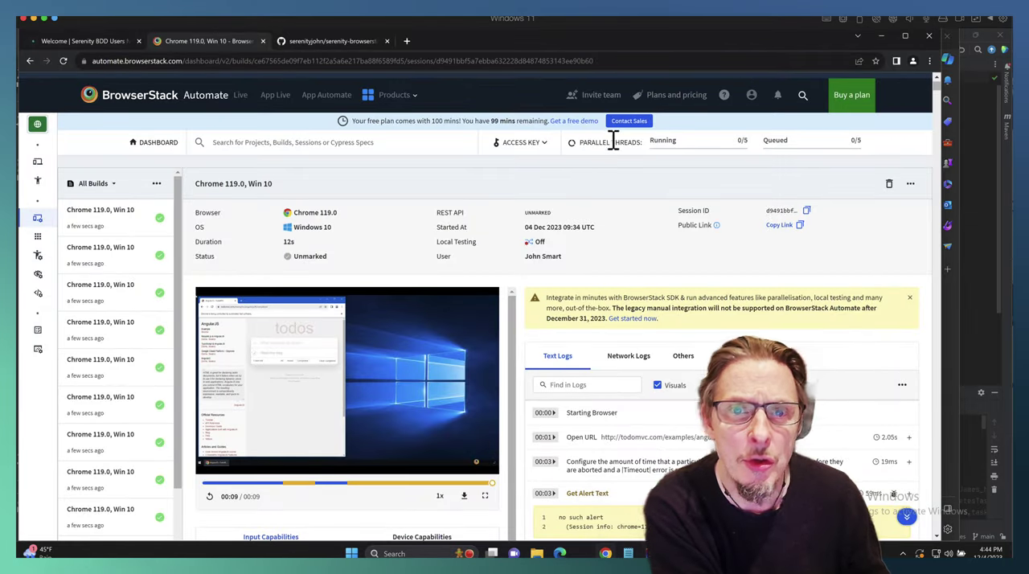
left_click(518, 142)
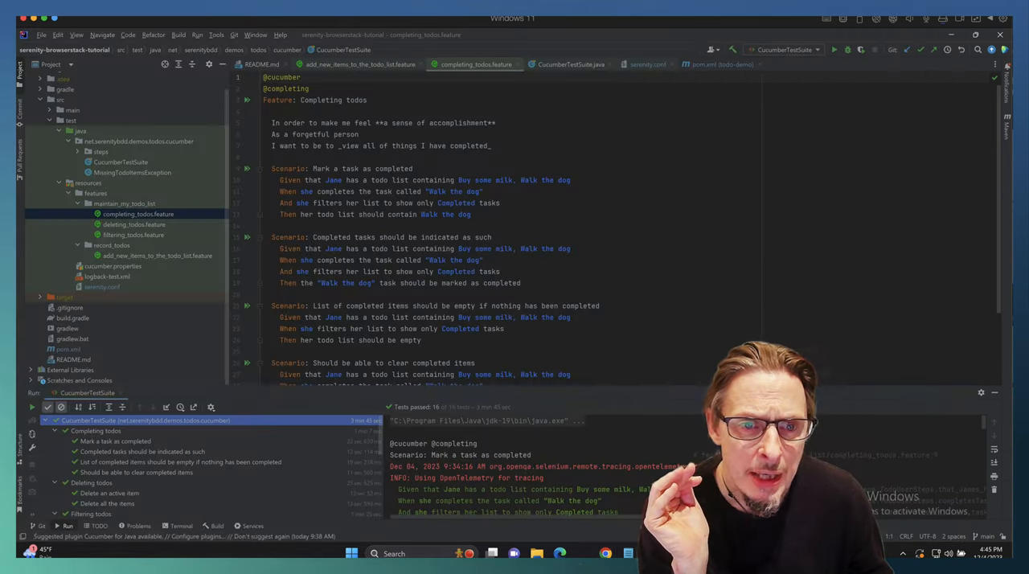
mouse_move(108, 283)
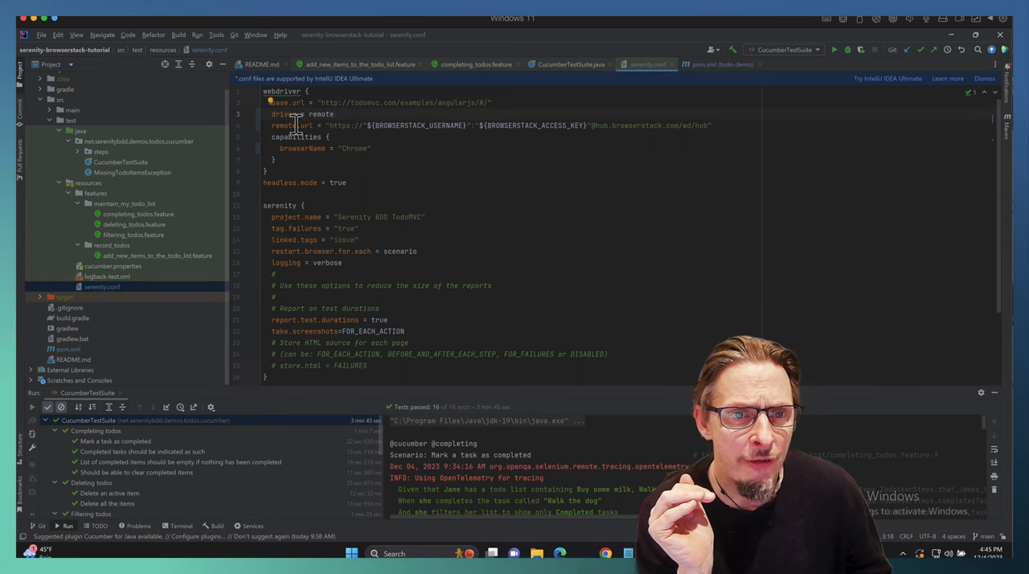
Highlight the remote webdriver setting in serenity.conf that uses the BrowserStack hub URL.
double_click(426, 126)
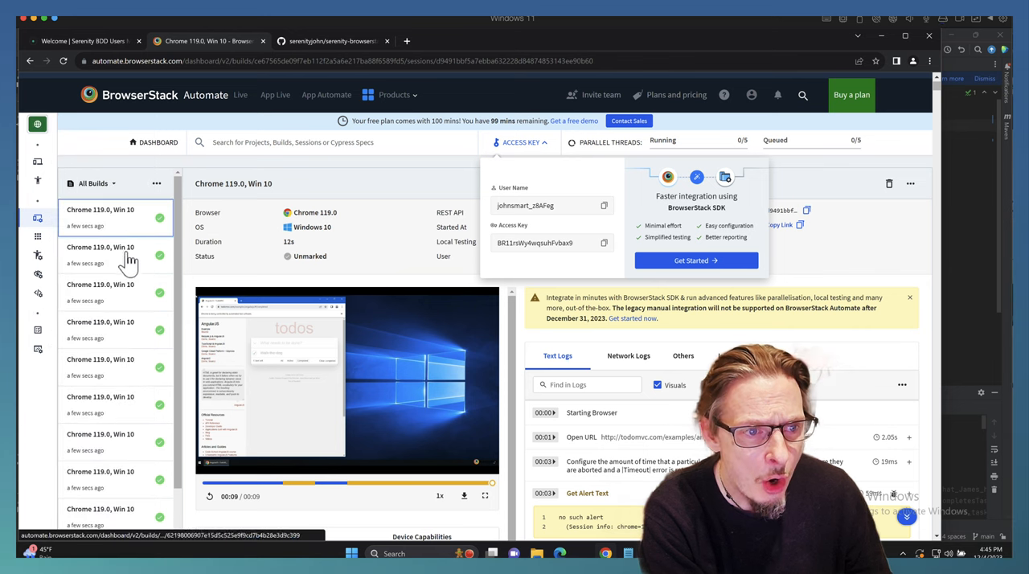
Inspect two more Chrome 119.0, Win 10 sessions from the All Builds sidebar.
left_click(116, 366)
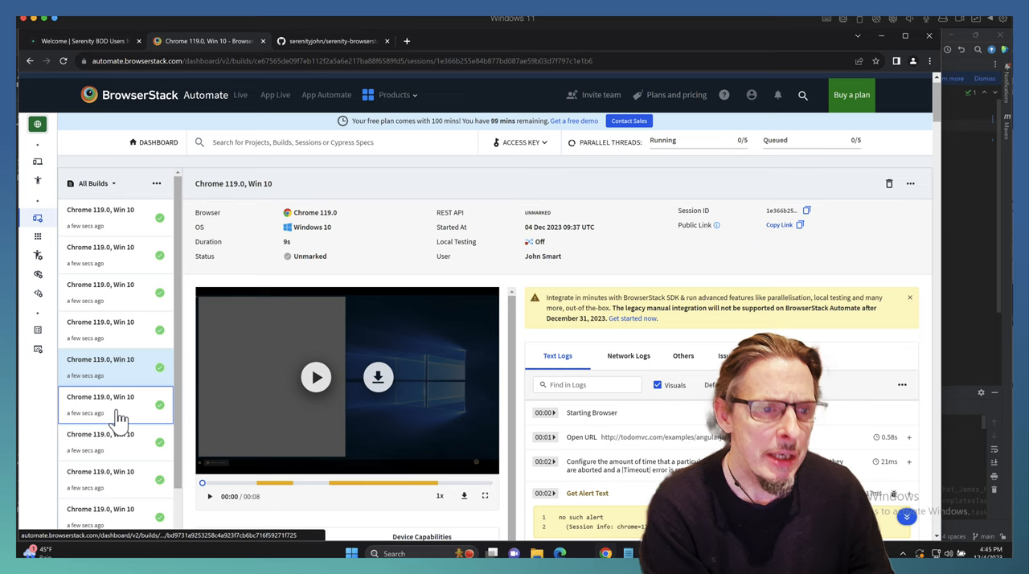
left_click(112, 402)
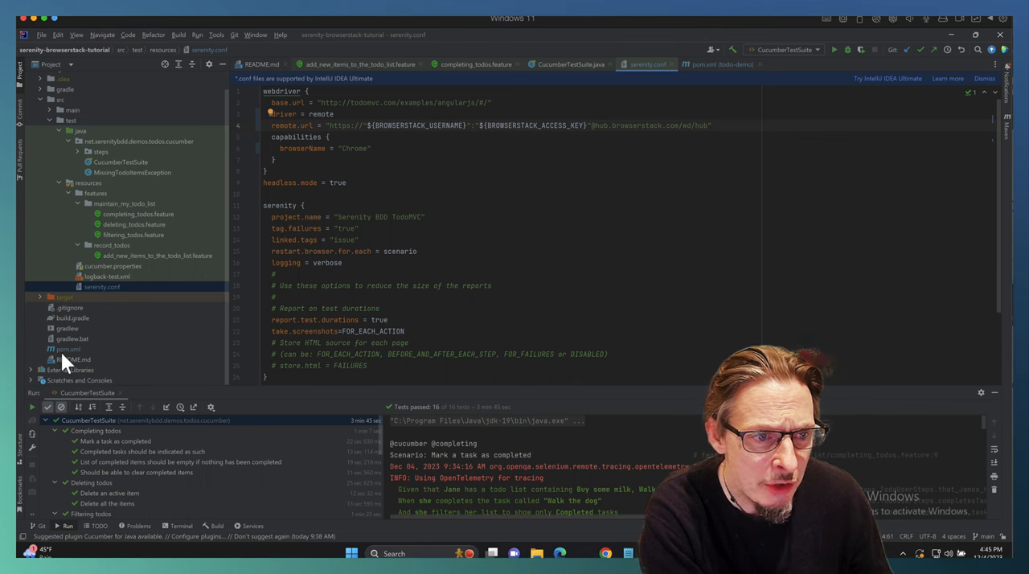
Review the serenity-browserstack dependency in pom.xml, reload Maven and rerun the test suite.
left_click(720, 65)
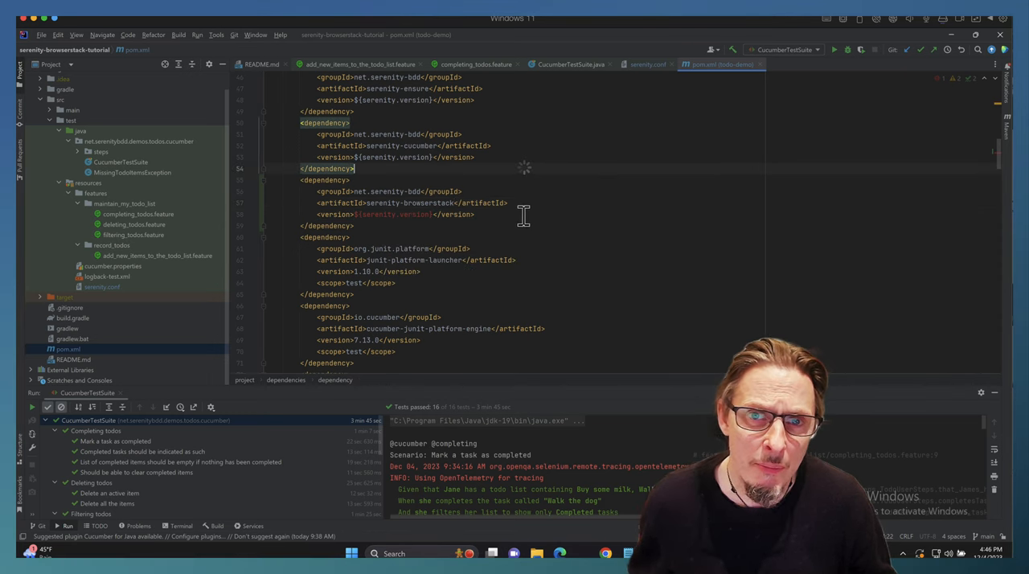
right_click(524, 217)
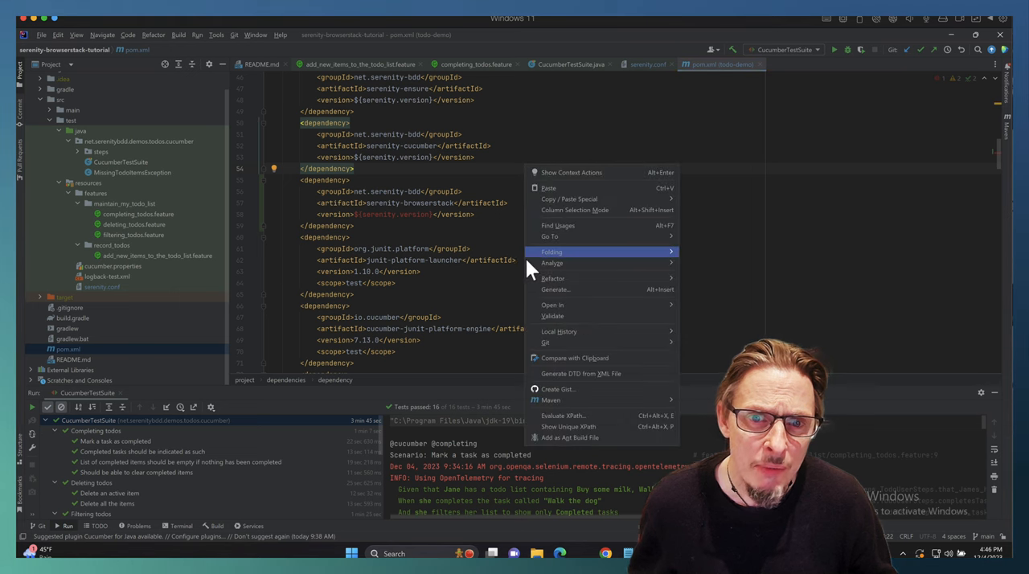
mouse_move(566, 404)
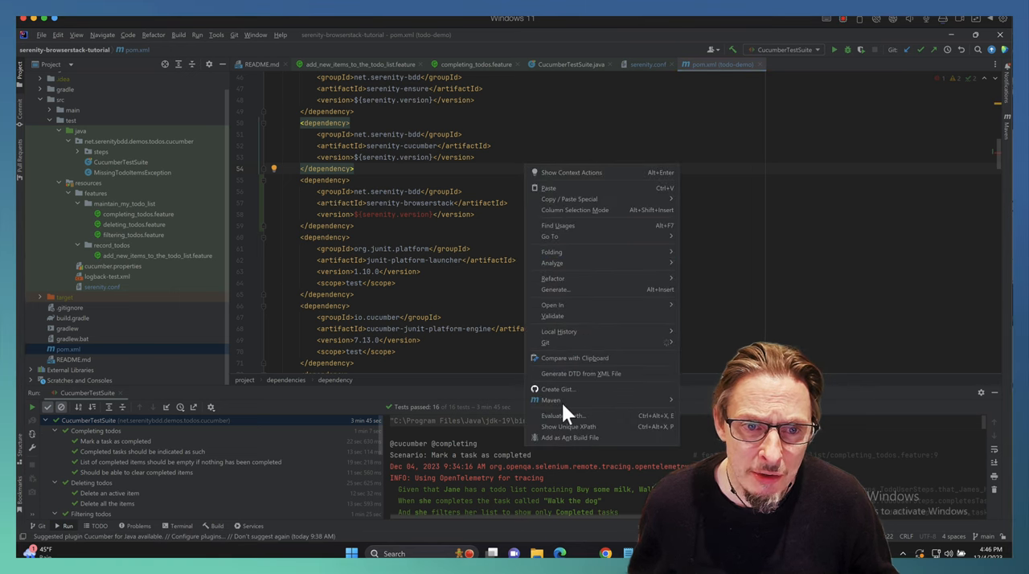
mouse_move(571, 398)
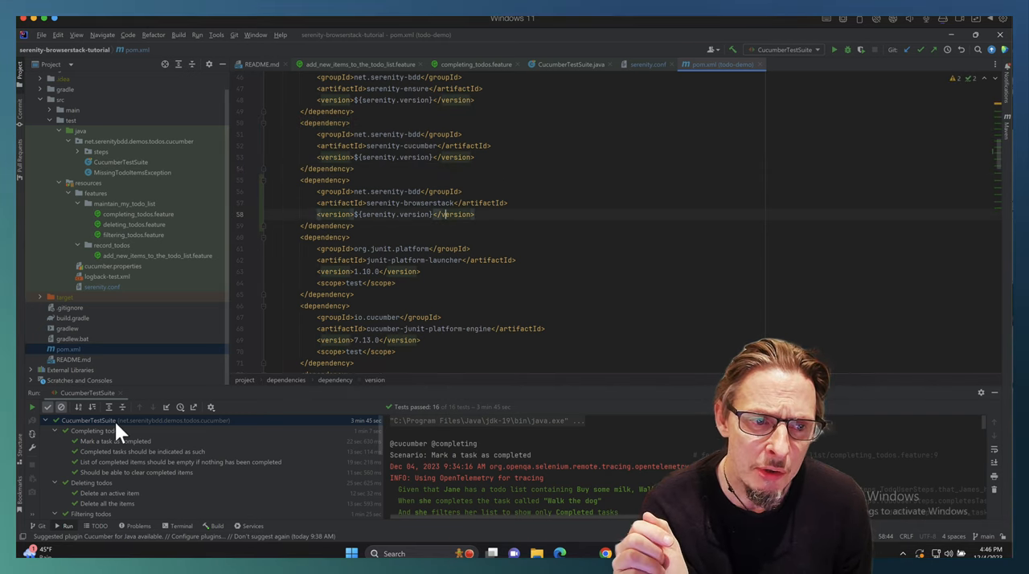
right_click(87, 420)
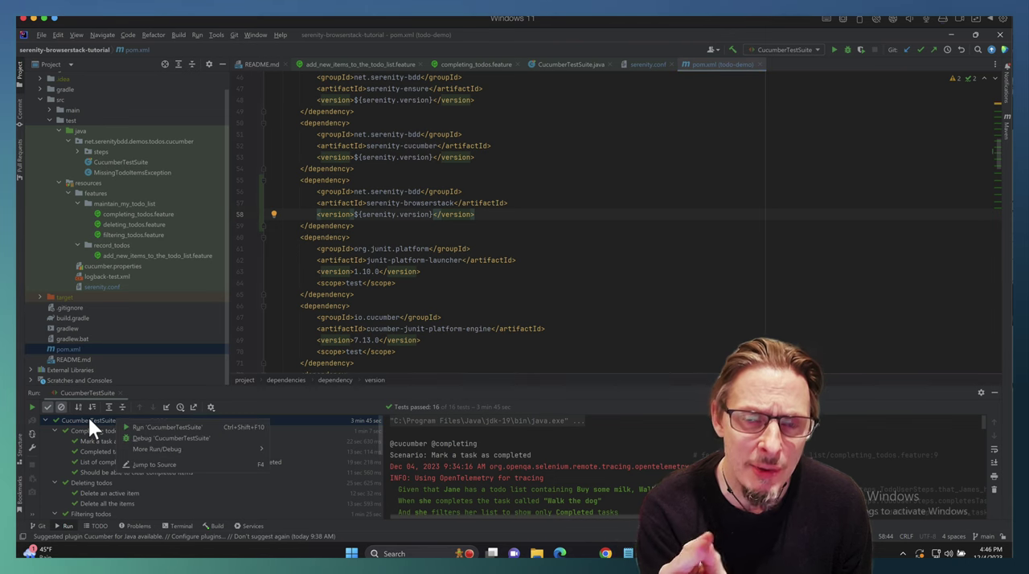
mouse_move(183, 425)
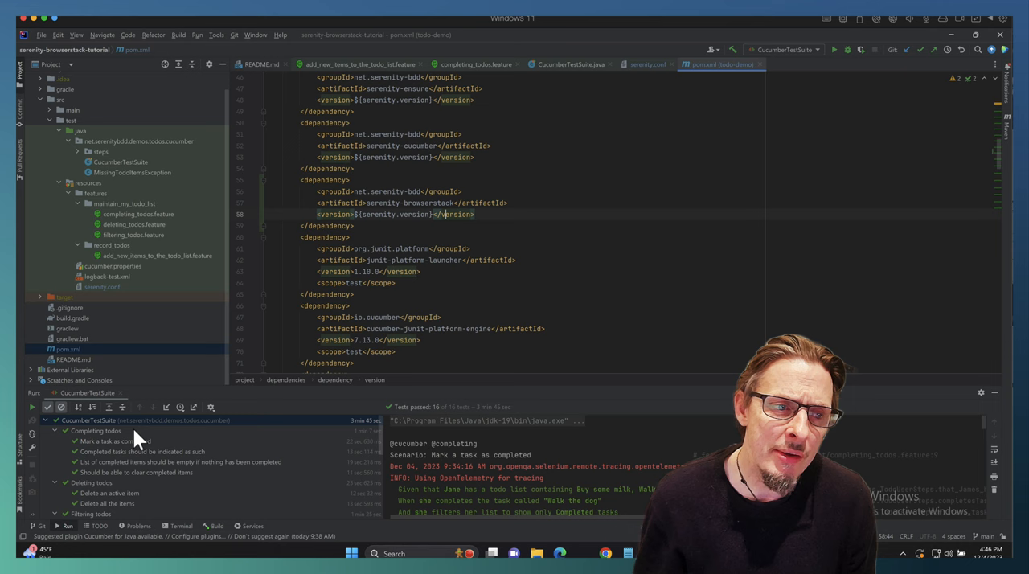
mouse_move(549, 257)
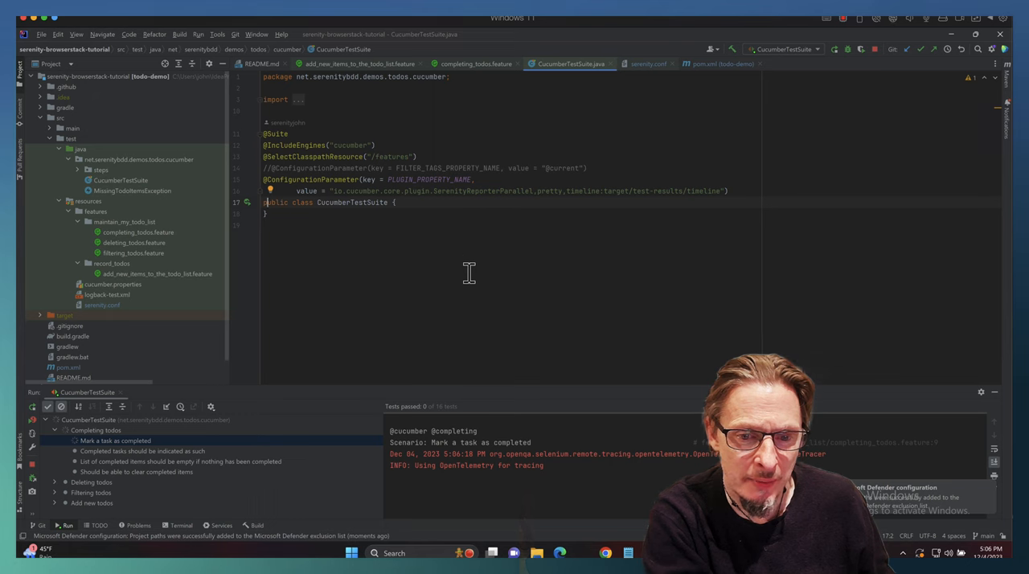
mouse_move(354, 480)
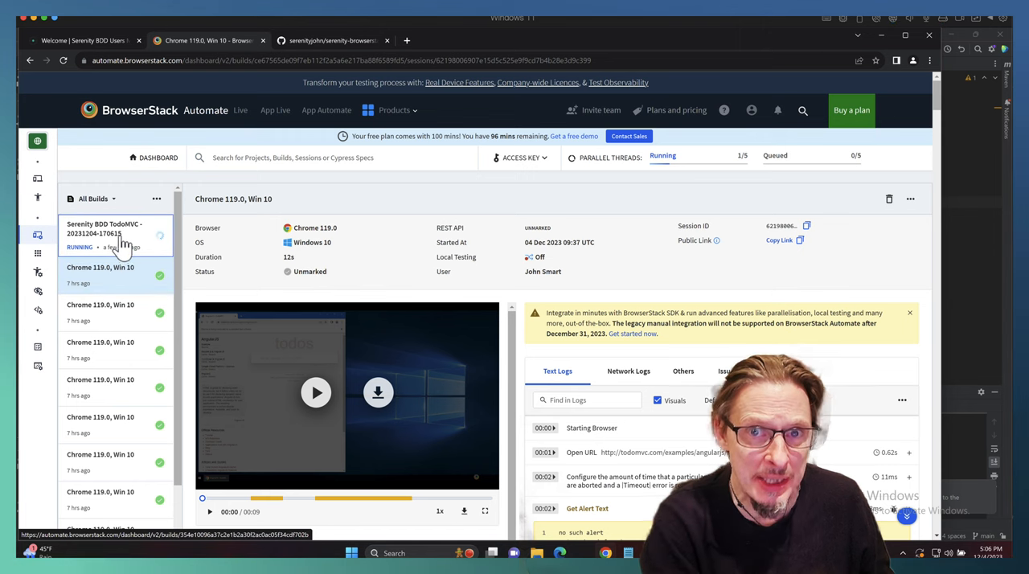
Inspect the Serenity BDD TodoMVC build's 'Completing todos - Mark a task as completed' session.
left_click(112, 238)
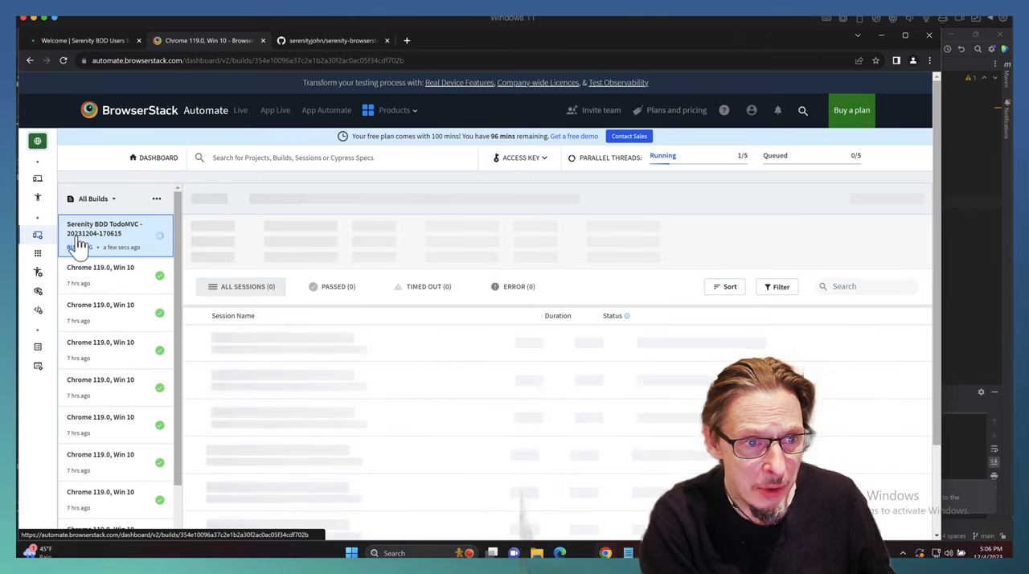
left_click(113, 228)
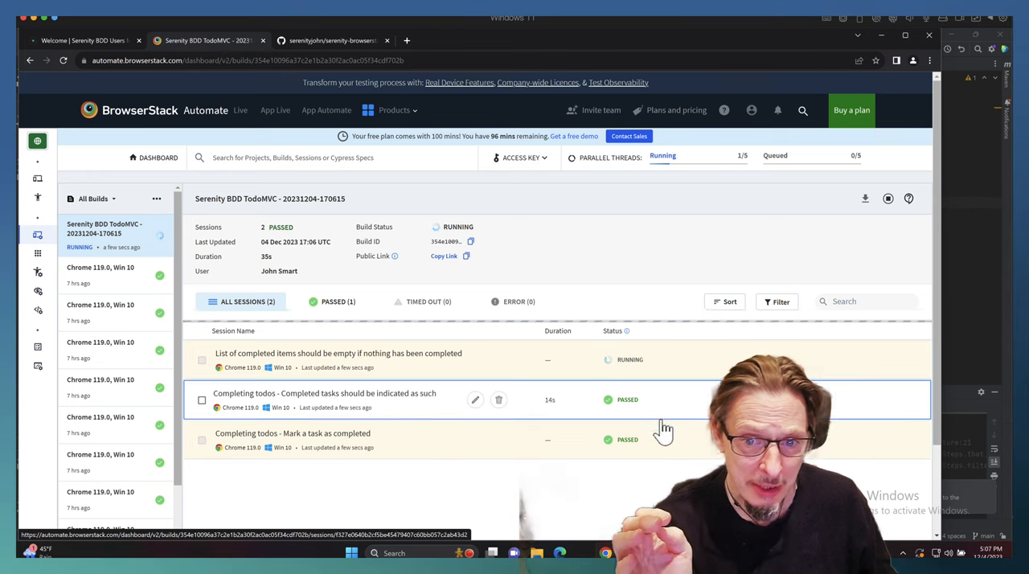
left_click(294, 434)
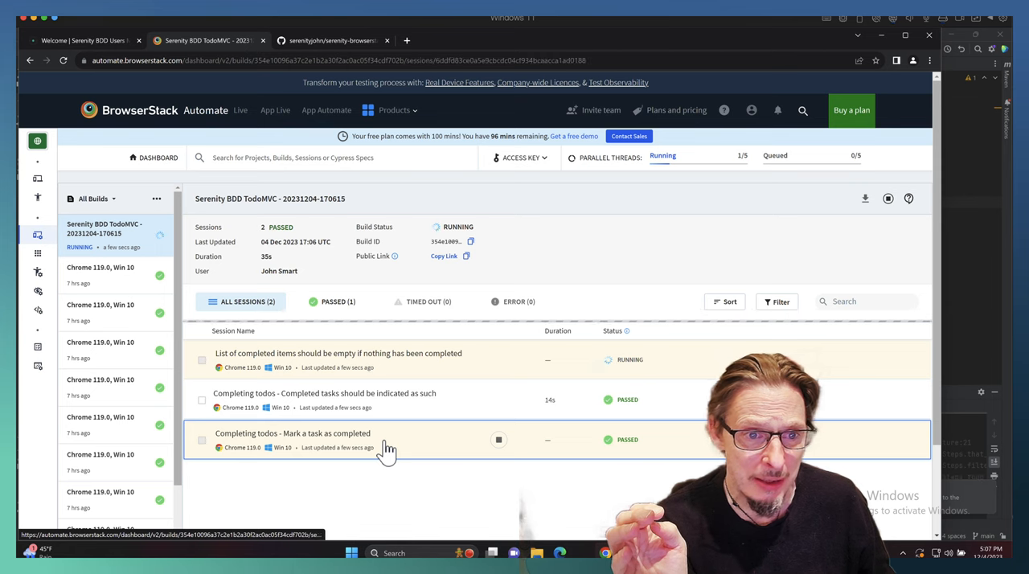
left_click(292, 434)
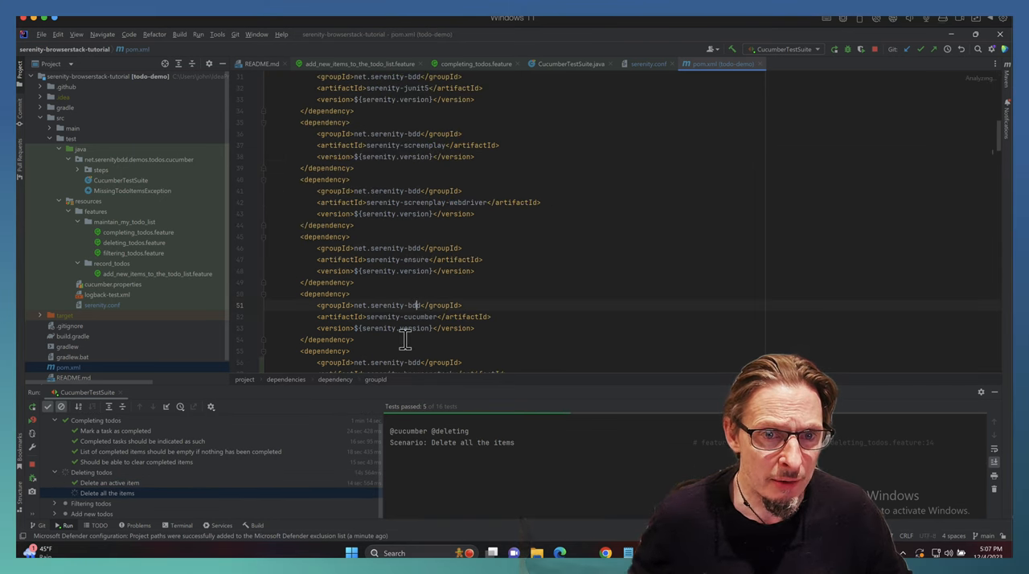
scroll("down", 3)
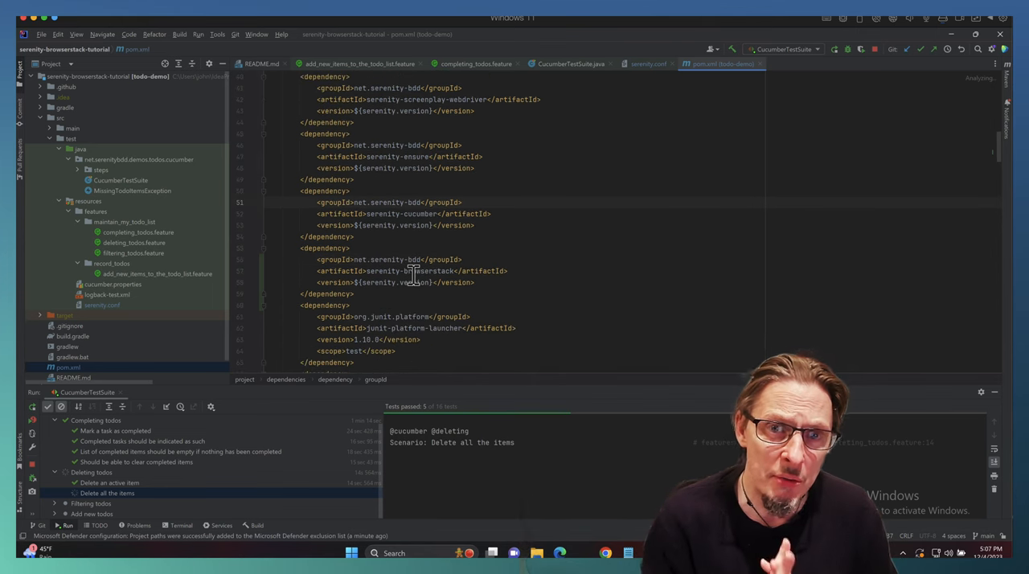
mouse_move(413, 270)
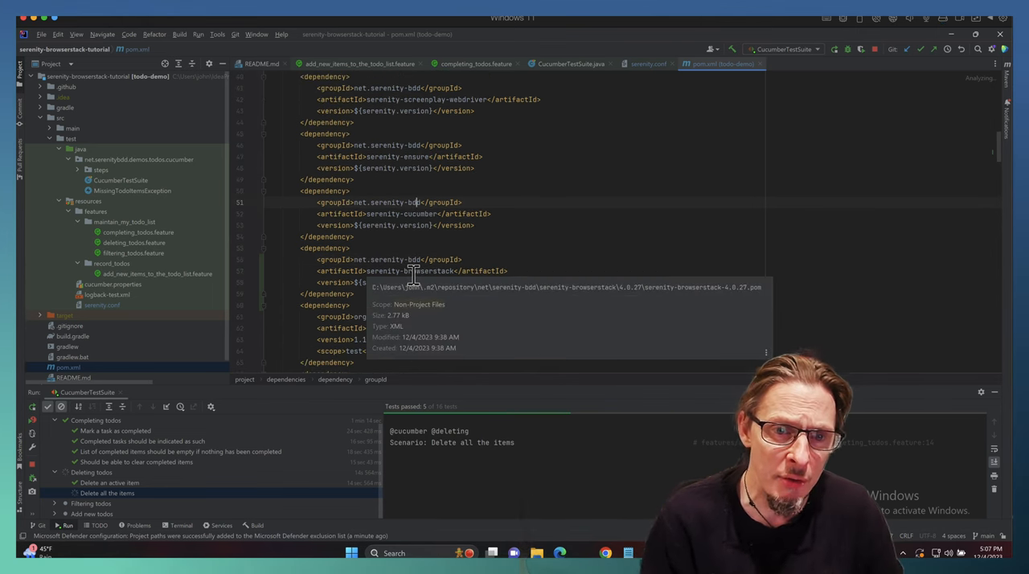